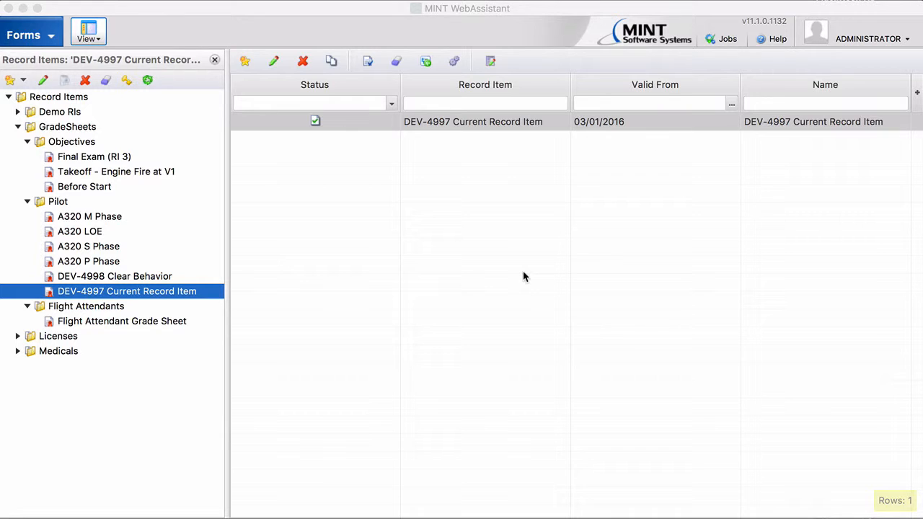
mouse_move(470, 136)
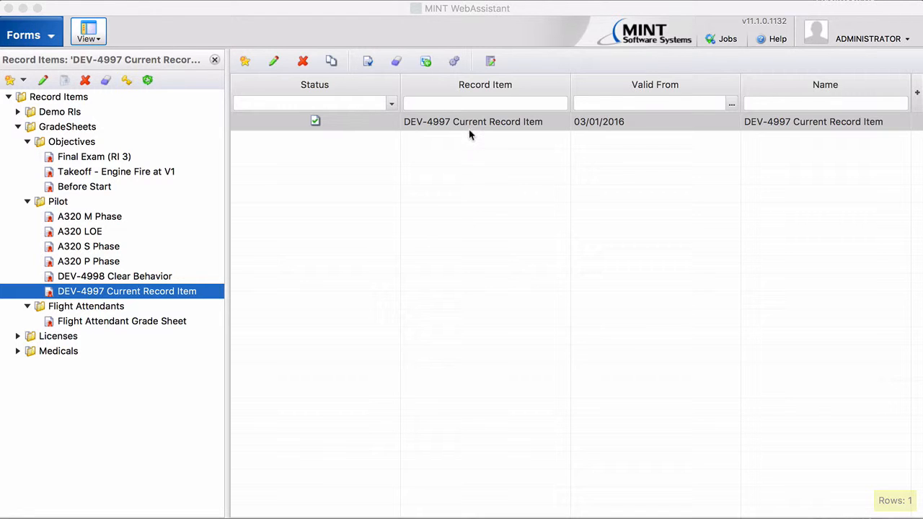
mouse_move(473, 130)
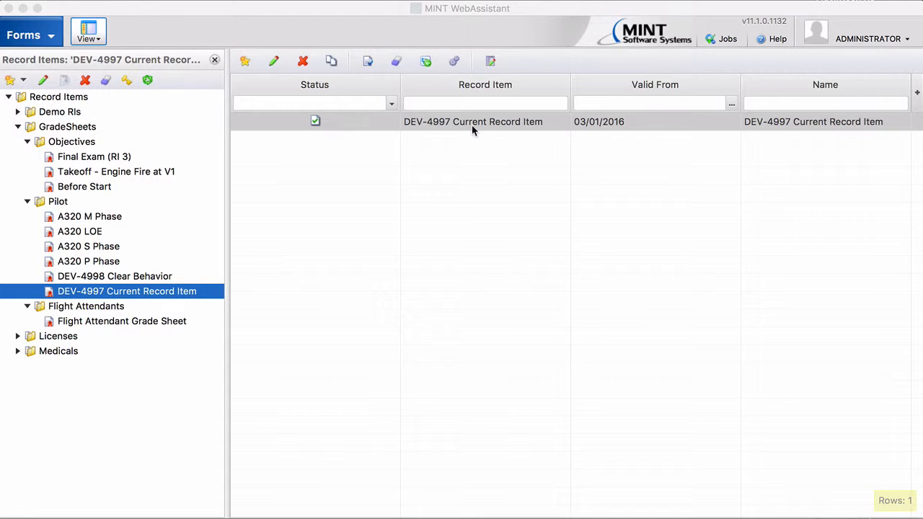
Step: Show the record items Takeoff - Engine Fire at V1 and Before Start for the DEV-4997 form
double_click(473, 121)
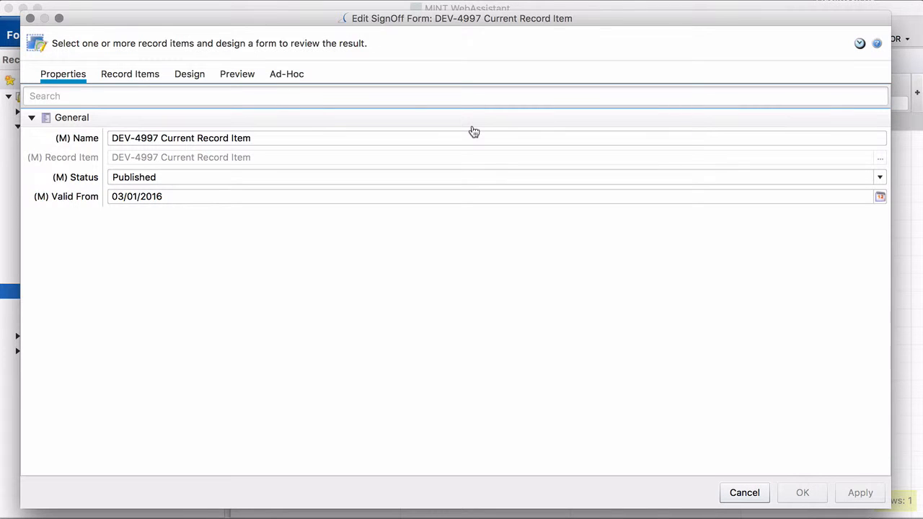
left_click(130, 74)
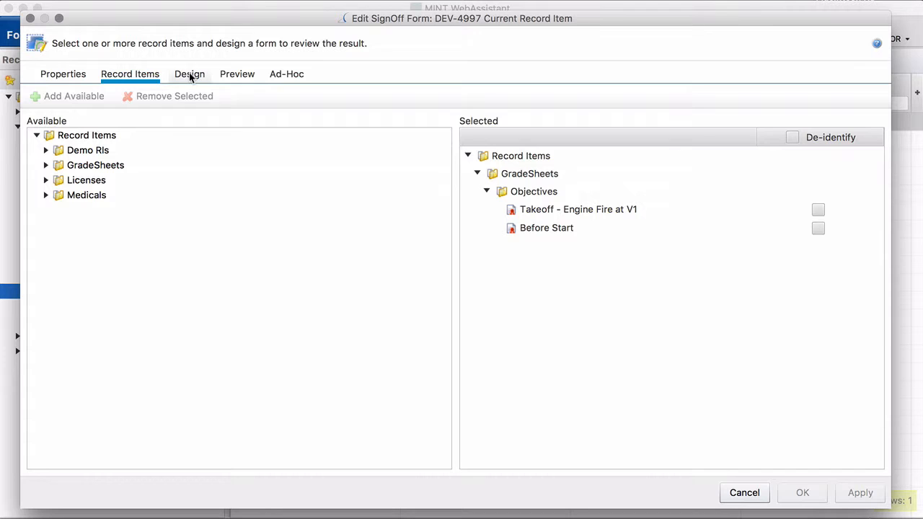
Step: Show the Clear Behavior Form design layout with its Current Record Item.Name popup
left_click(189, 74)
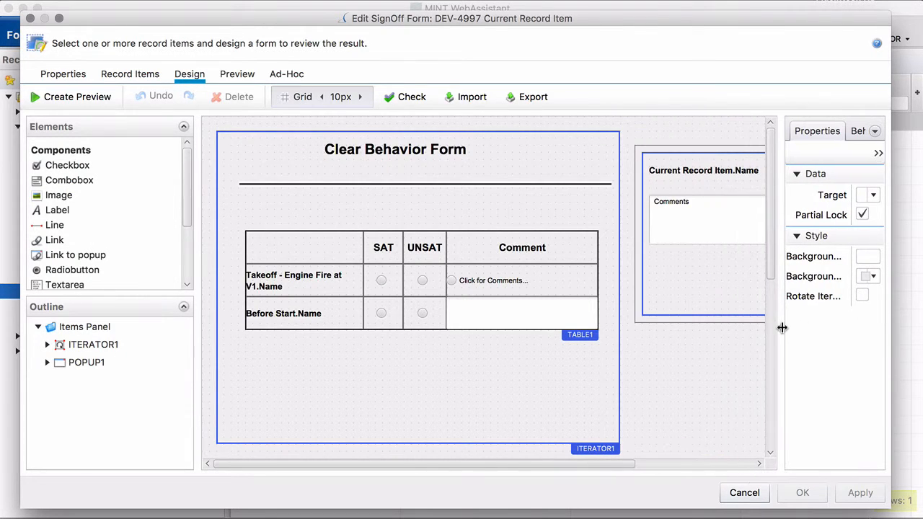
mouse_move(658, 358)
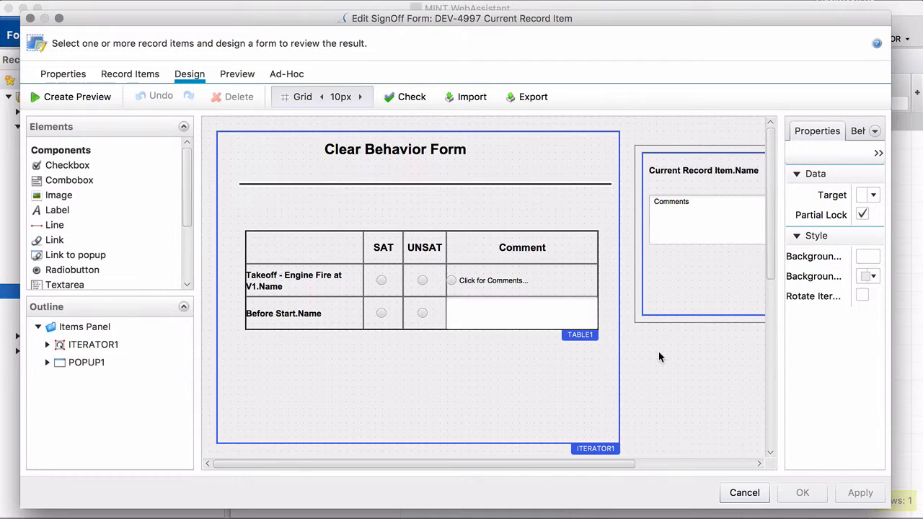
Step: Show the RB_POPUP comment link's properties, revealing it opens POPUP1 with item YES
left_click(493, 280)
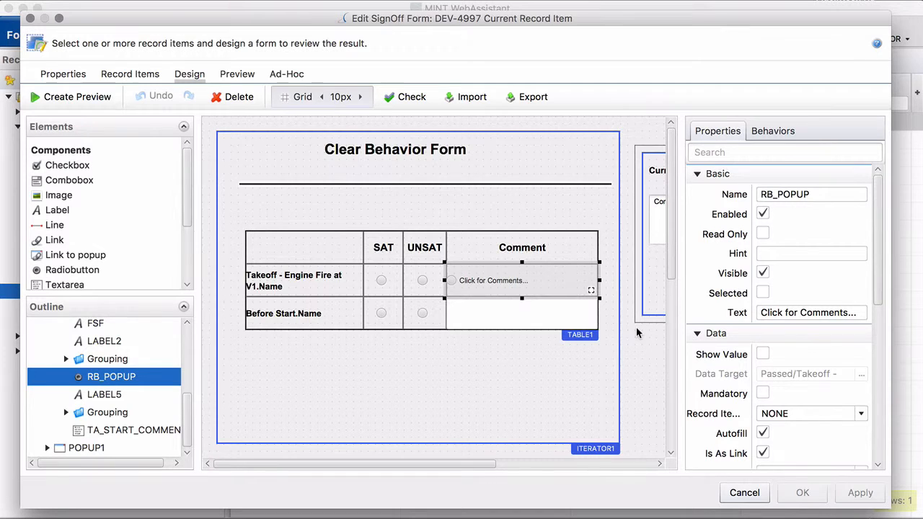
scroll("down", 3)
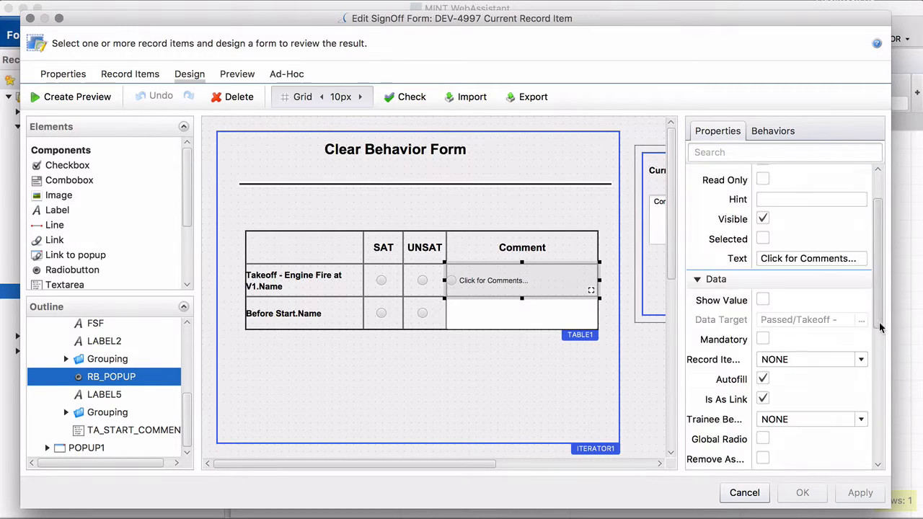
scroll("down", 3)
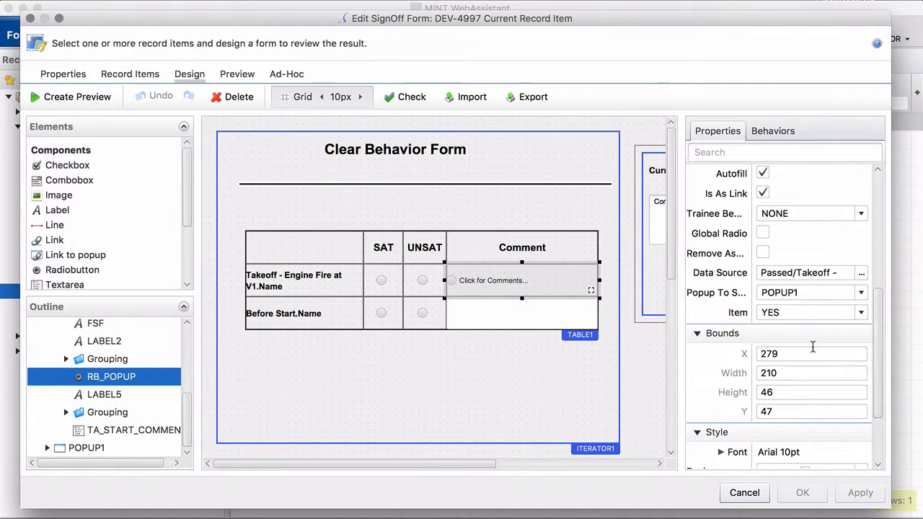
mouse_move(715, 292)
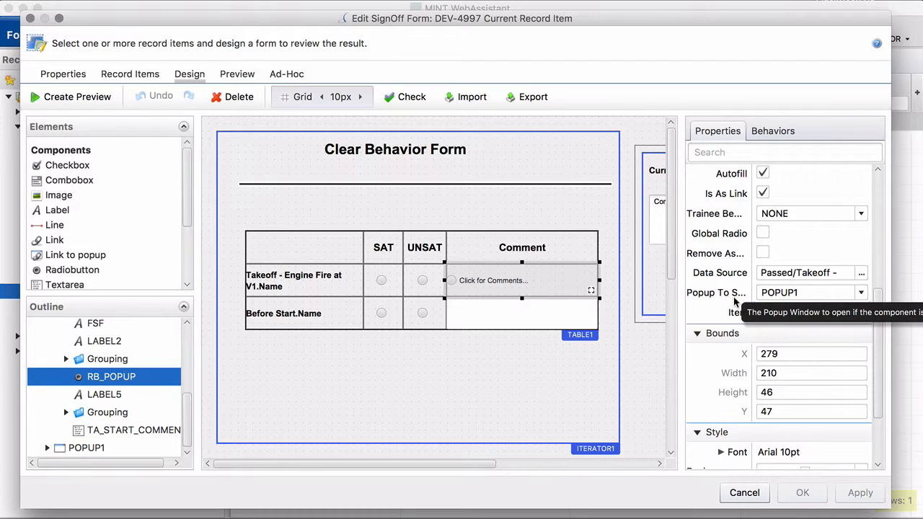
mouse_move(646, 353)
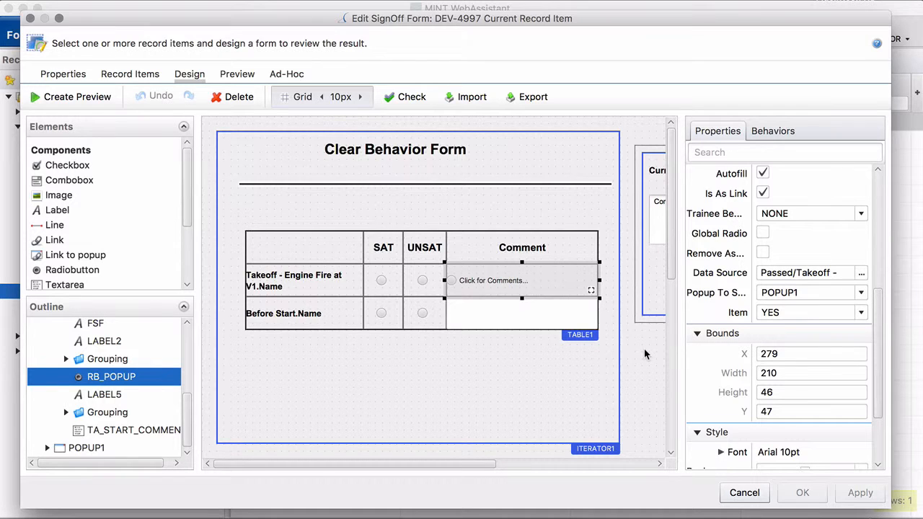
mouse_move(648, 317)
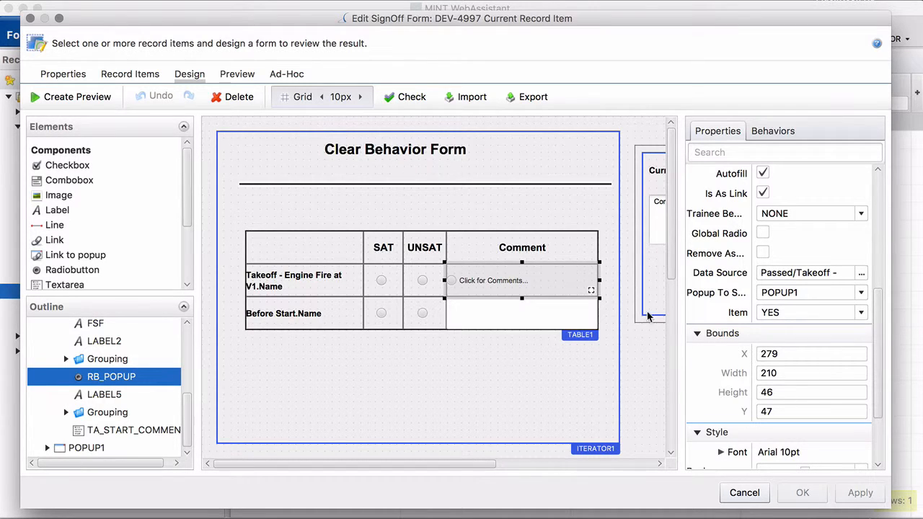
mouse_move(653, 289)
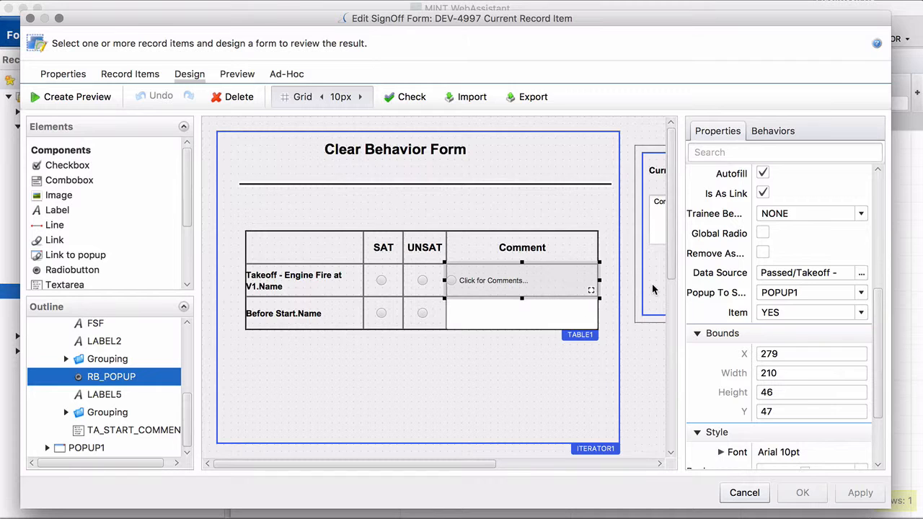
mouse_move(671, 401)
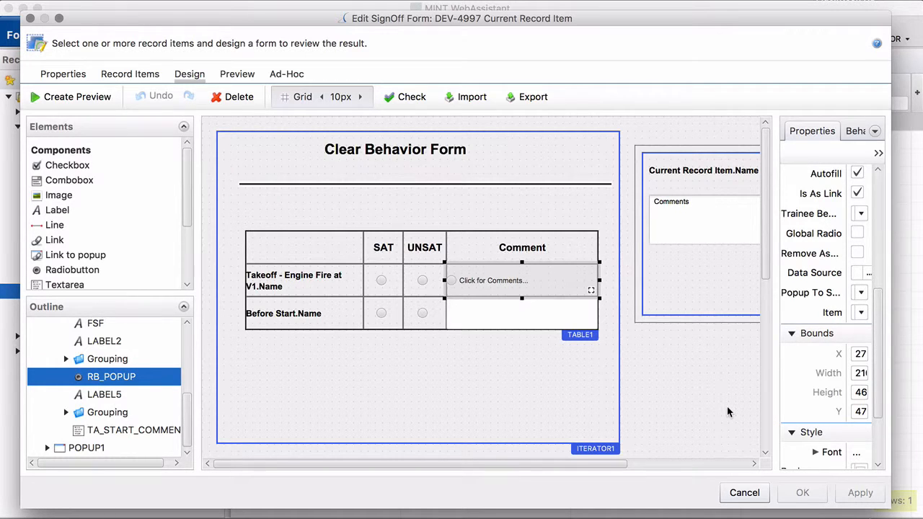
mouse_move(727, 326)
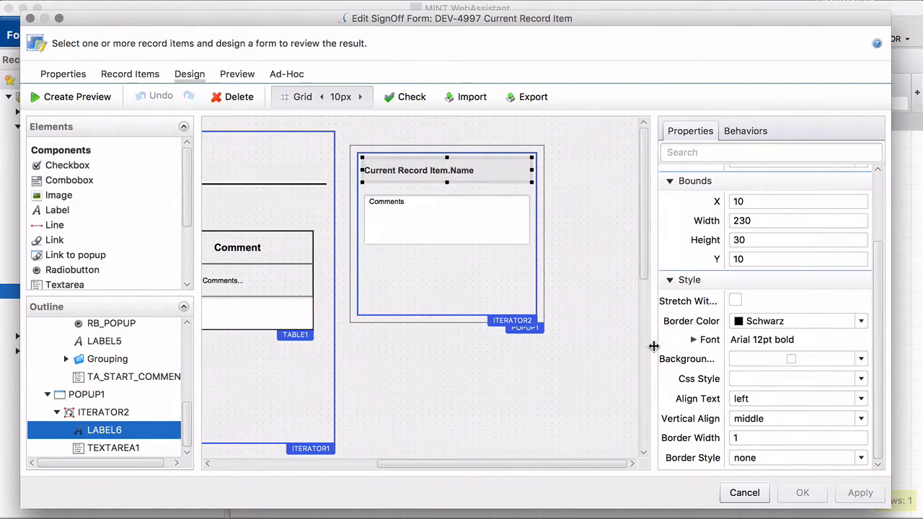
mouse_move(692, 215)
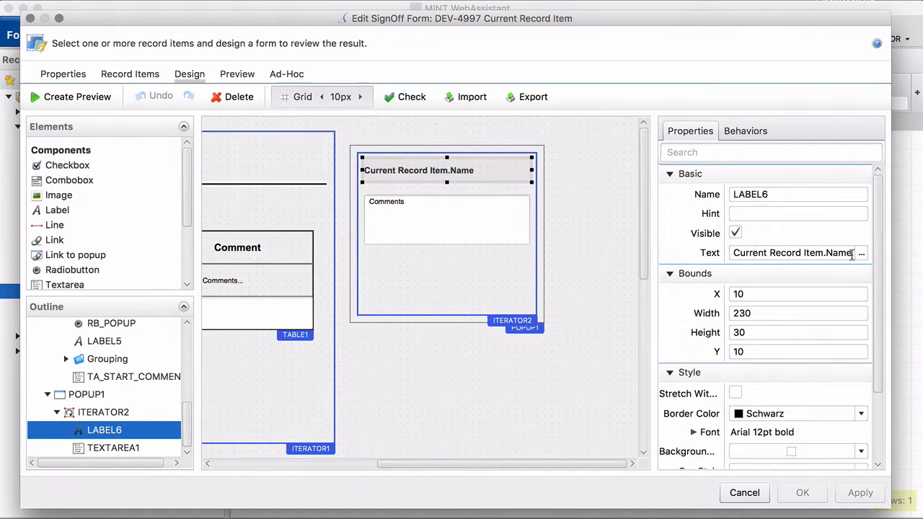
Step: Bring up the data source picker for POPUP1's title label LABEL6
left_click(861, 252)
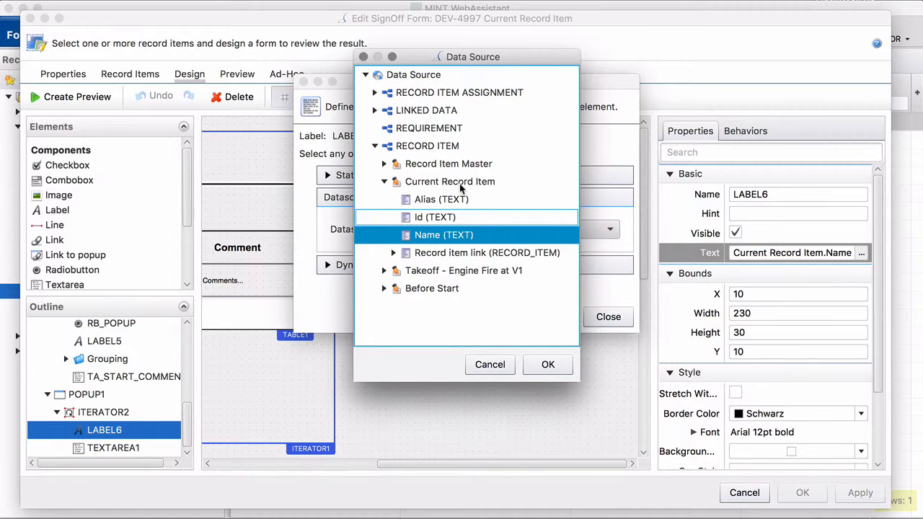
mouse_move(440, 189)
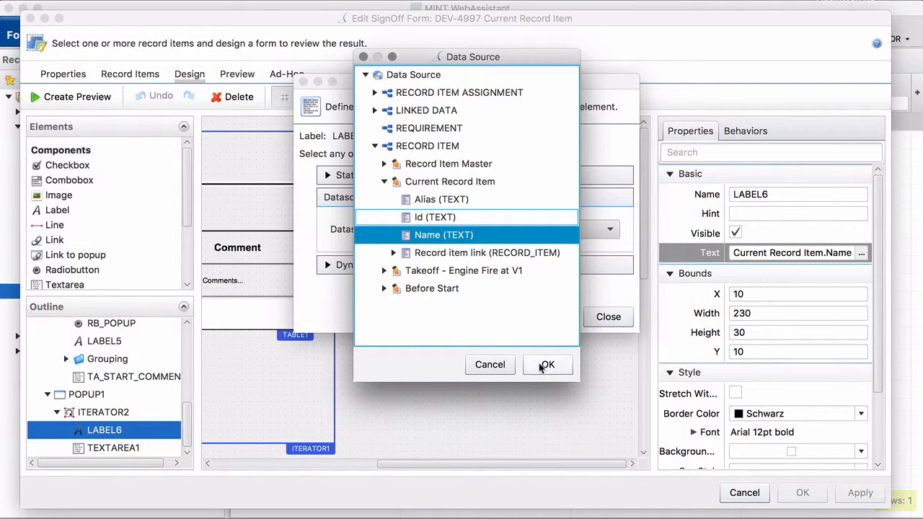
Step: Bind LABEL6 to Current Record Item Name and preview the popup reading 'Takeoff - Engine Fire at V1'
left_click(548, 364)
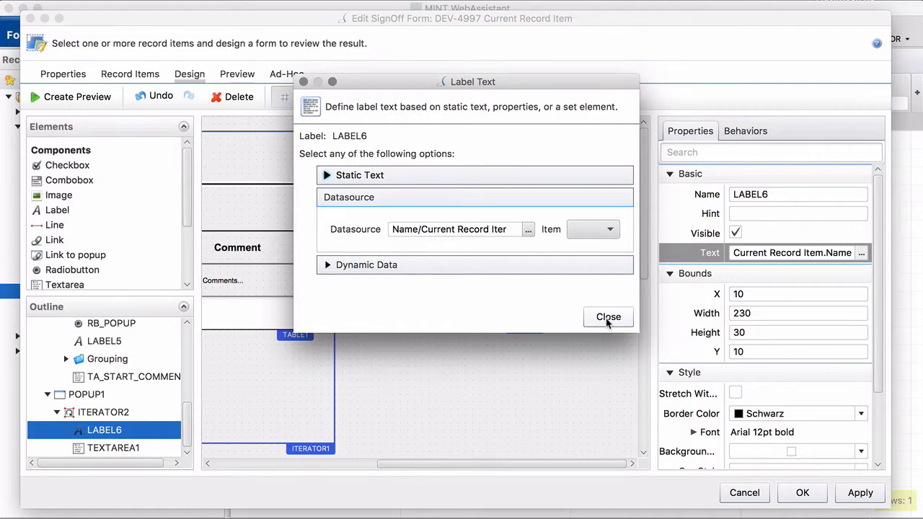
left_click(609, 317)
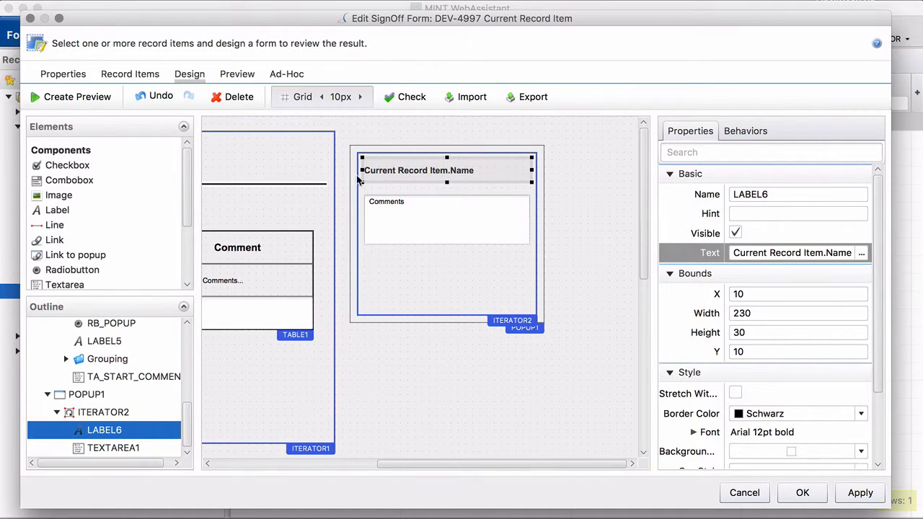
left_click(237, 74)
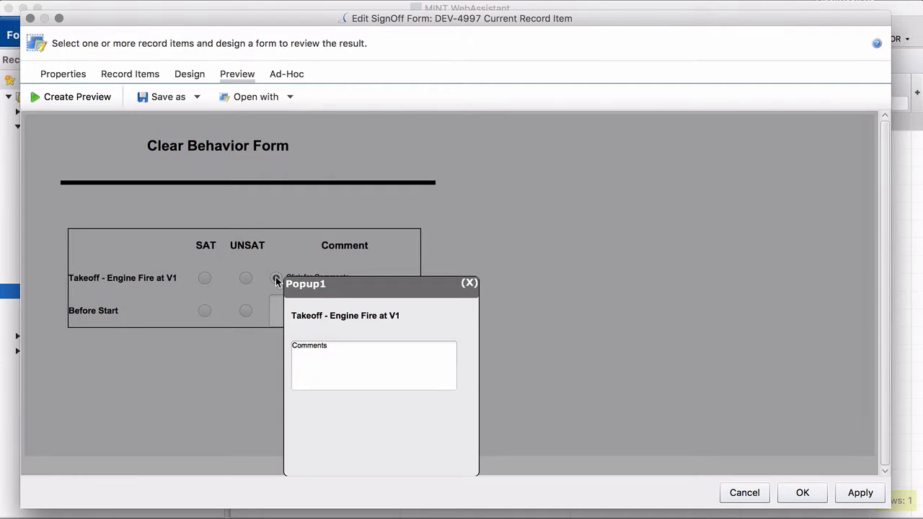
left_click(276, 277)
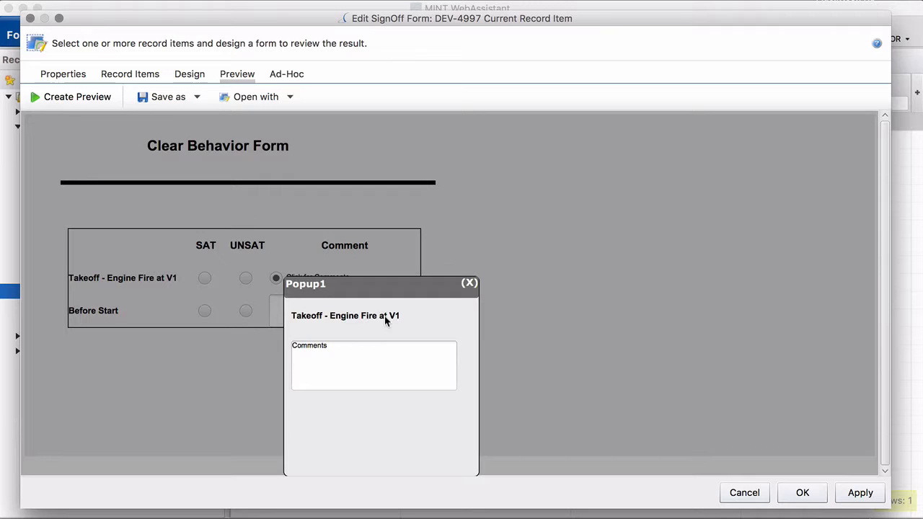
mouse_move(130, 281)
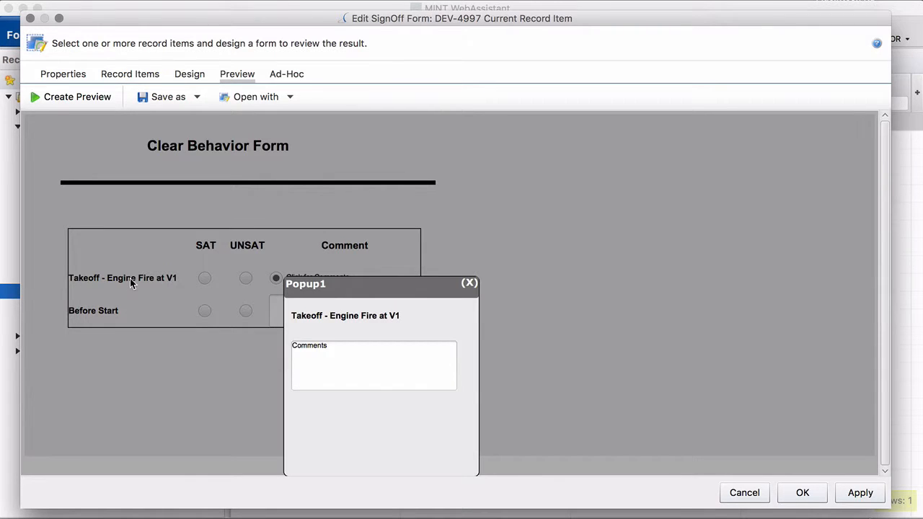
mouse_move(308, 323)
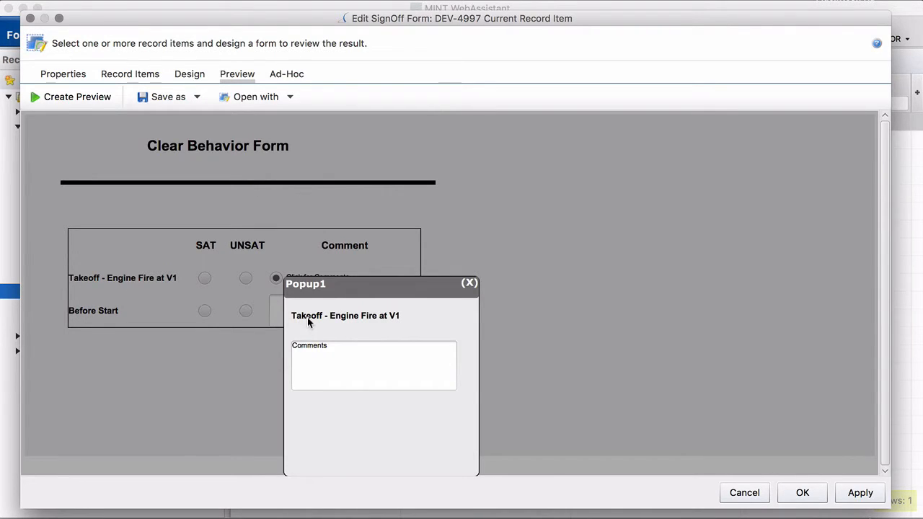
mouse_move(339, 289)
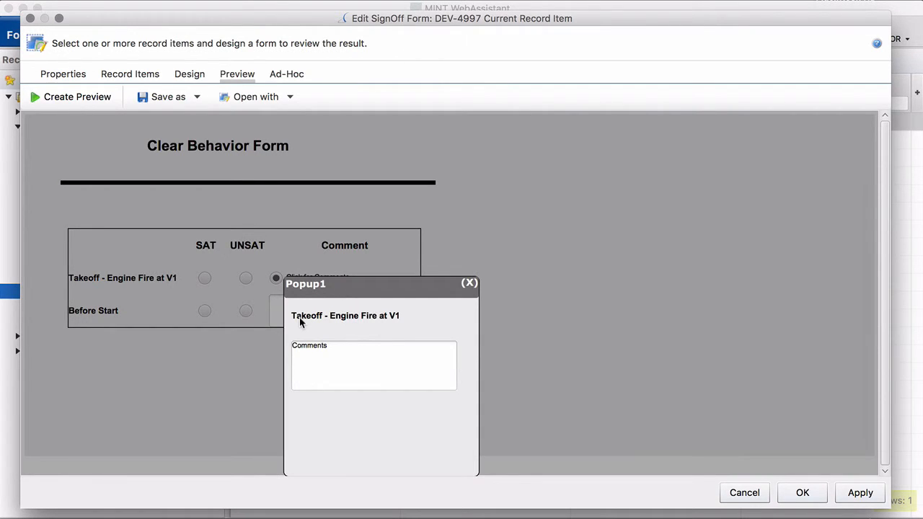
mouse_move(317, 315)
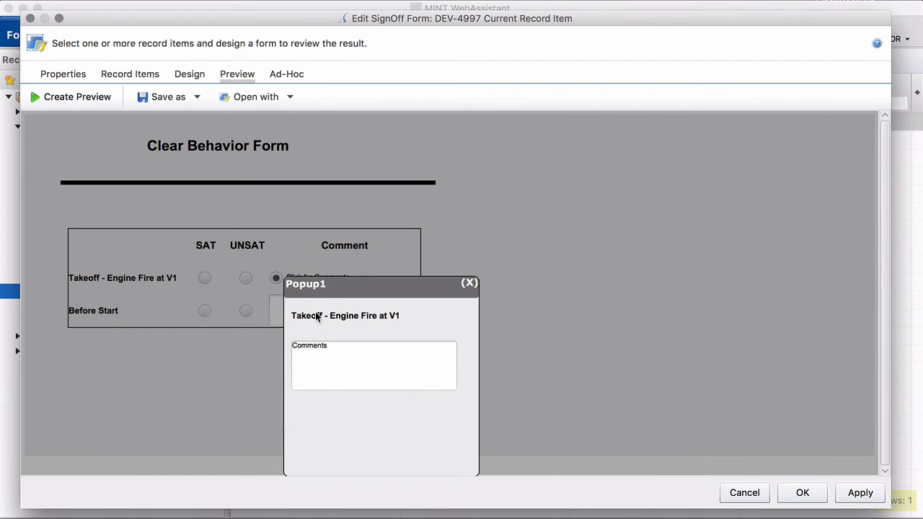